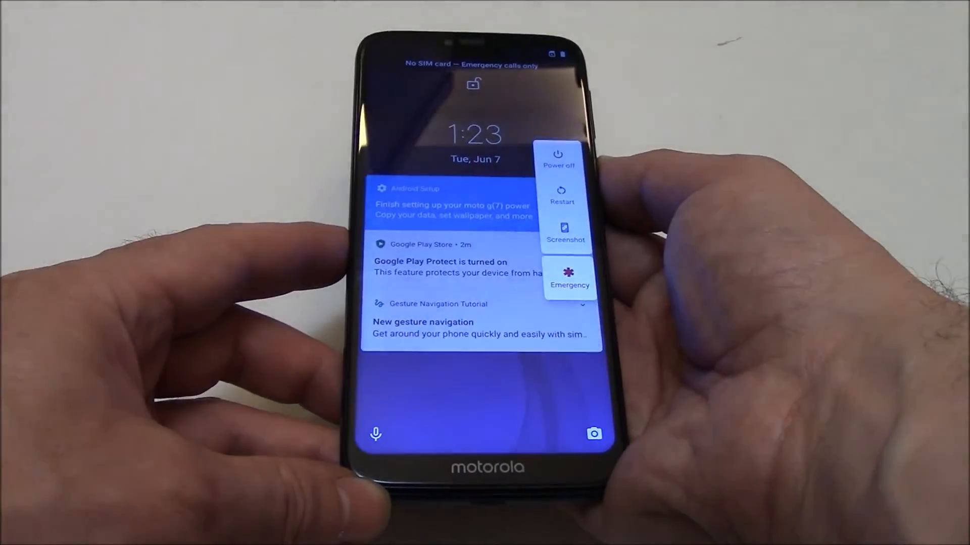
# - Shut the phone down from the power menu over the lock screen
pyautogui.click(557, 154)
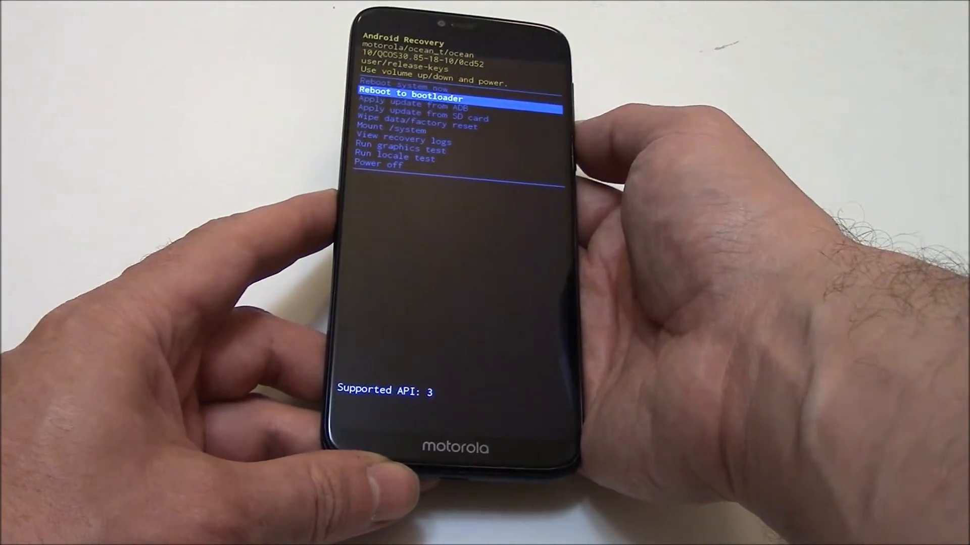
# - Move the recovery menu highlight down onto Wipe data/factory reset
pyautogui.press('volumedown')
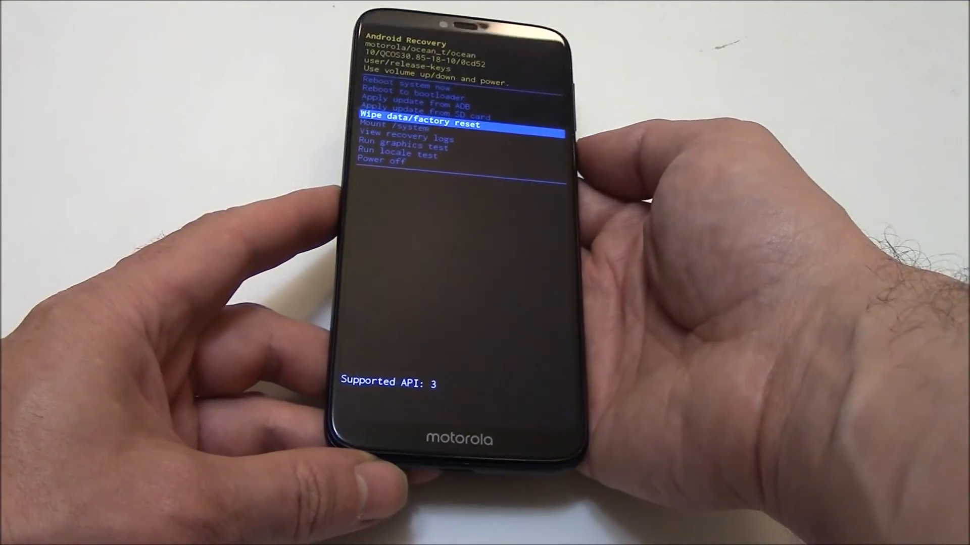